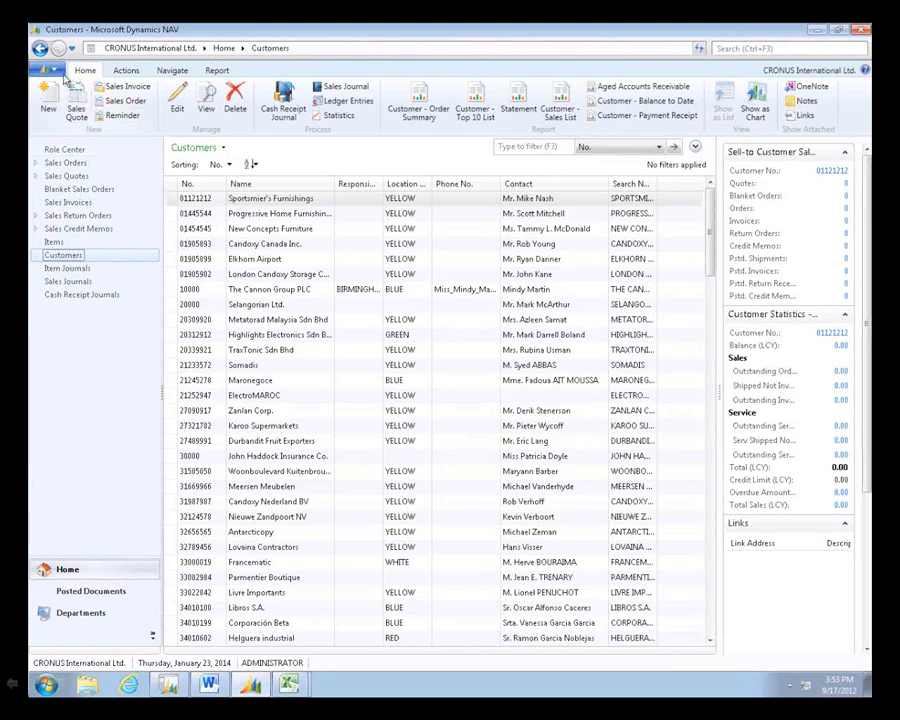
- Open the application menu and close it without choosing anything
click(48, 69)
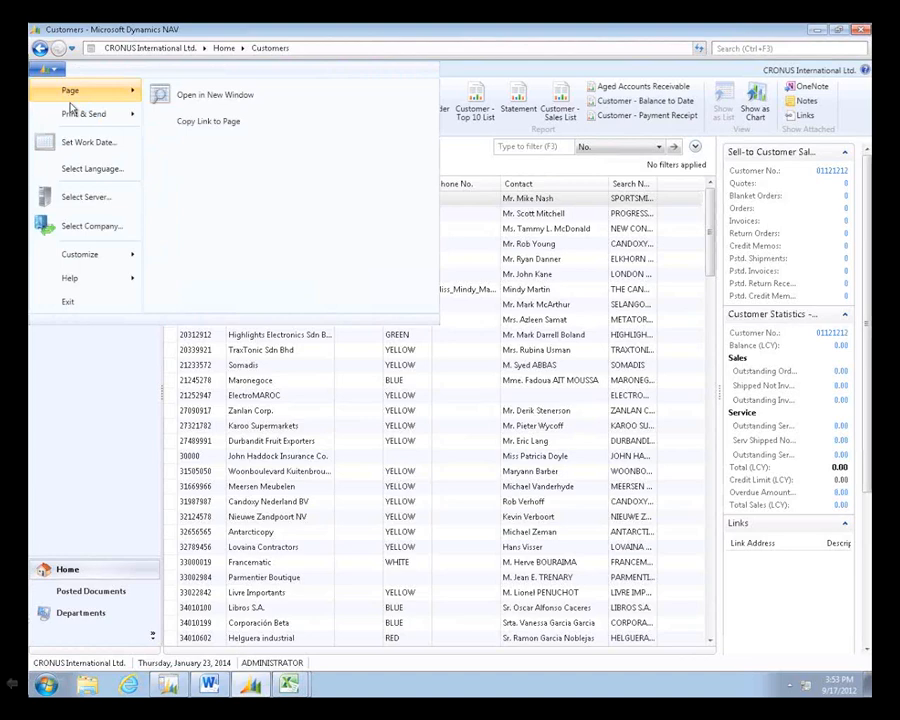
click(83, 113)
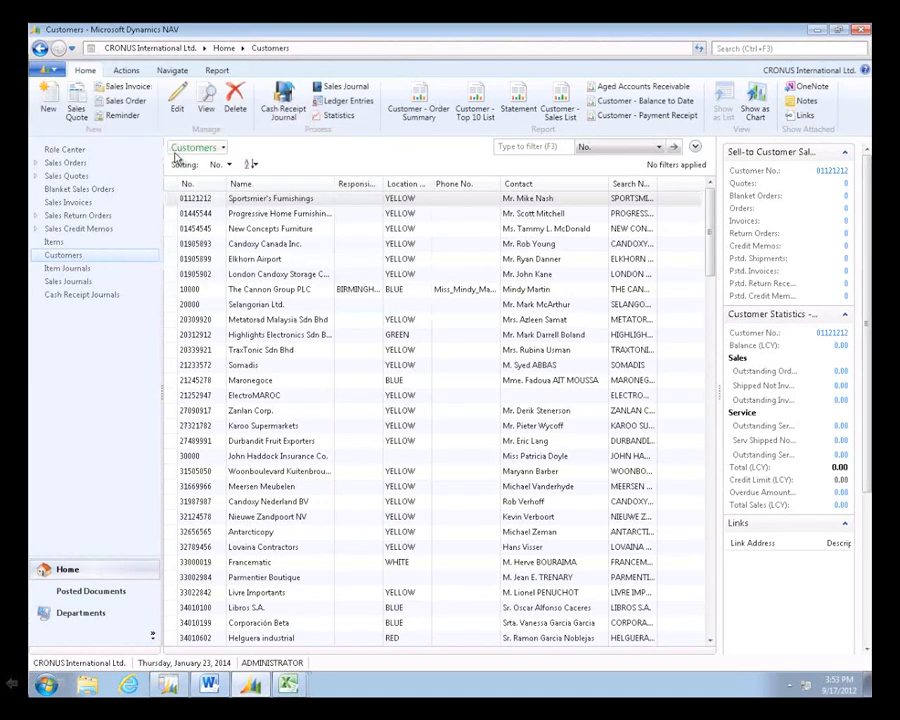
mouse_move(290, 684)
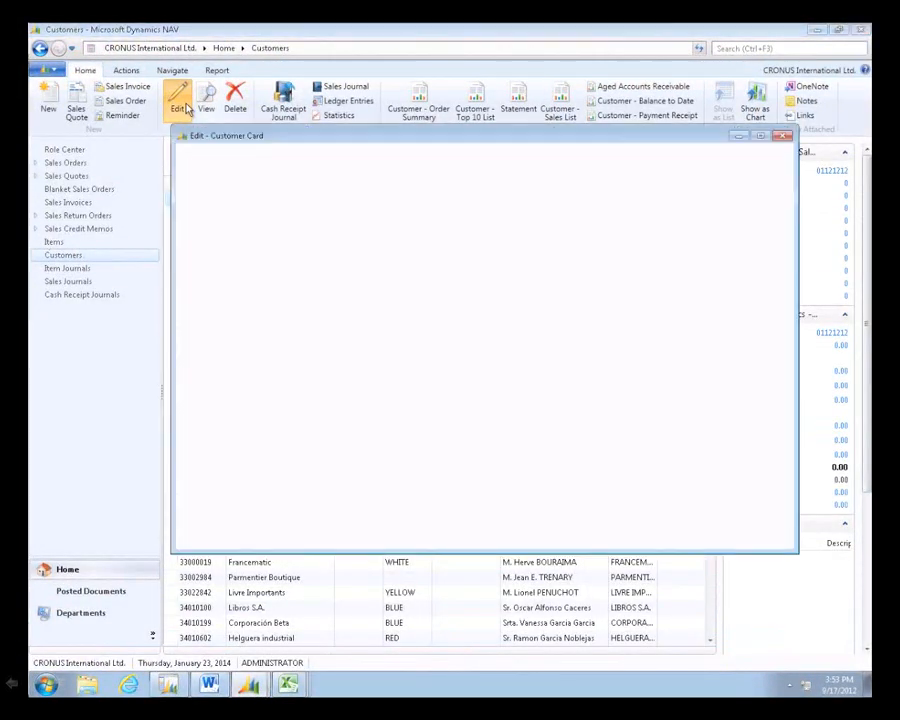
- Rename customer 01121212 to Radiant Furnishings on its customer card and confirm
click(178, 100)
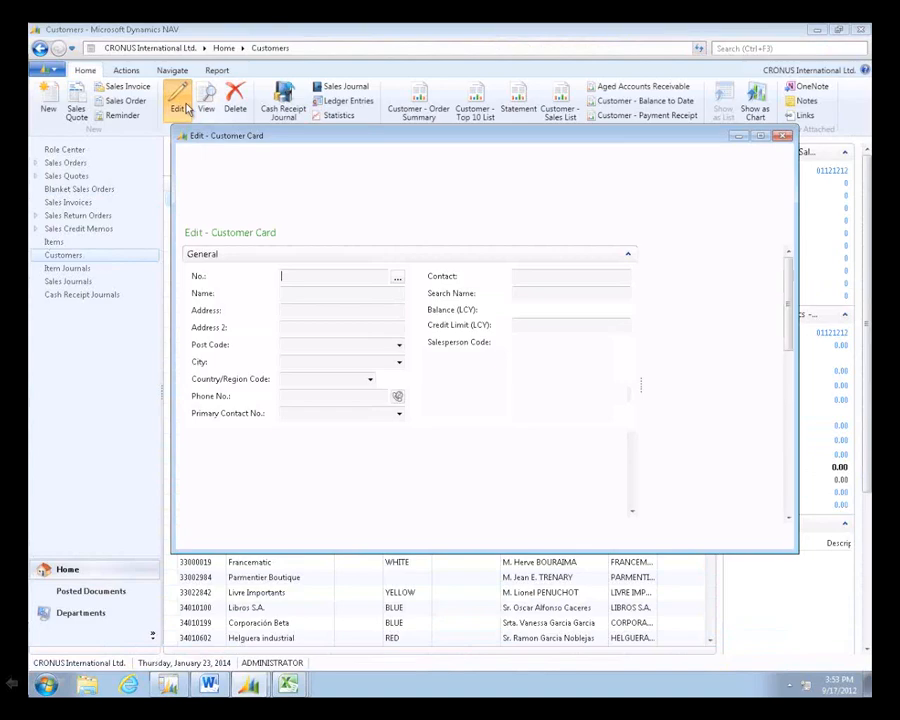
click(398, 277)
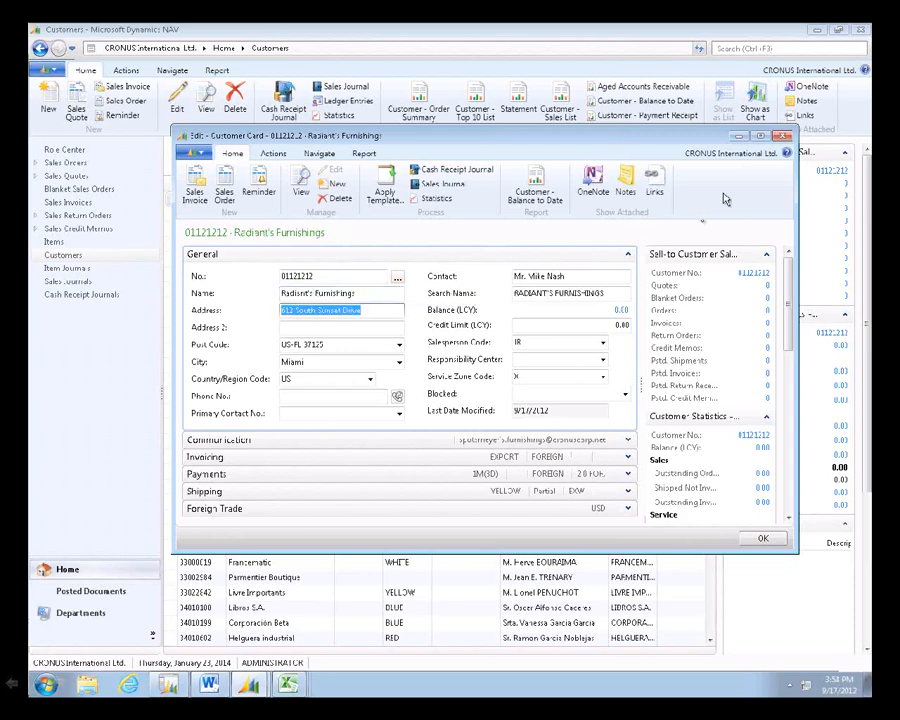
click(763, 538)
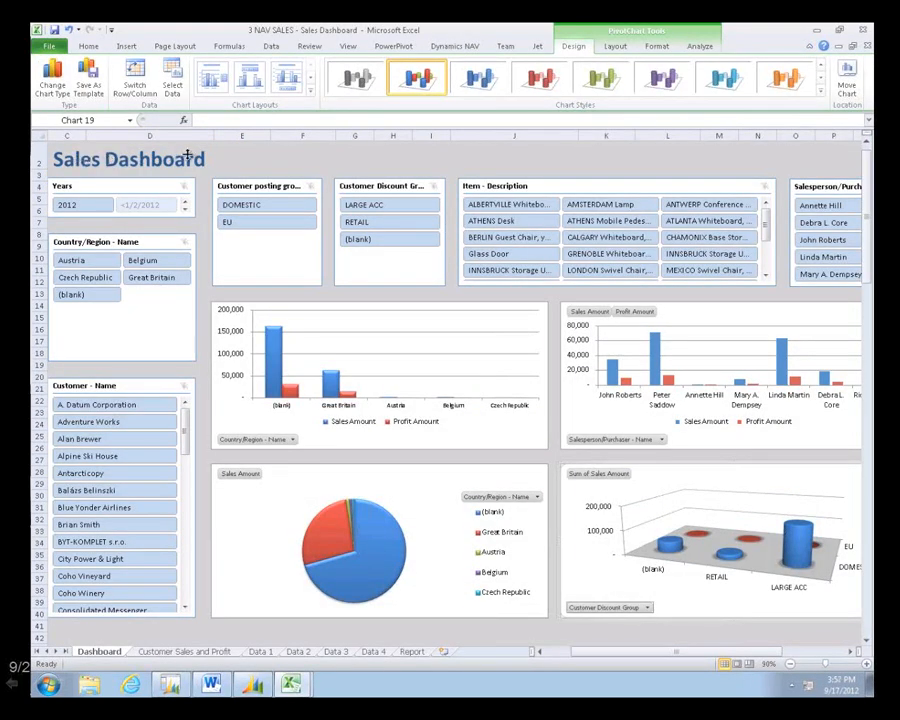
click(241, 153)
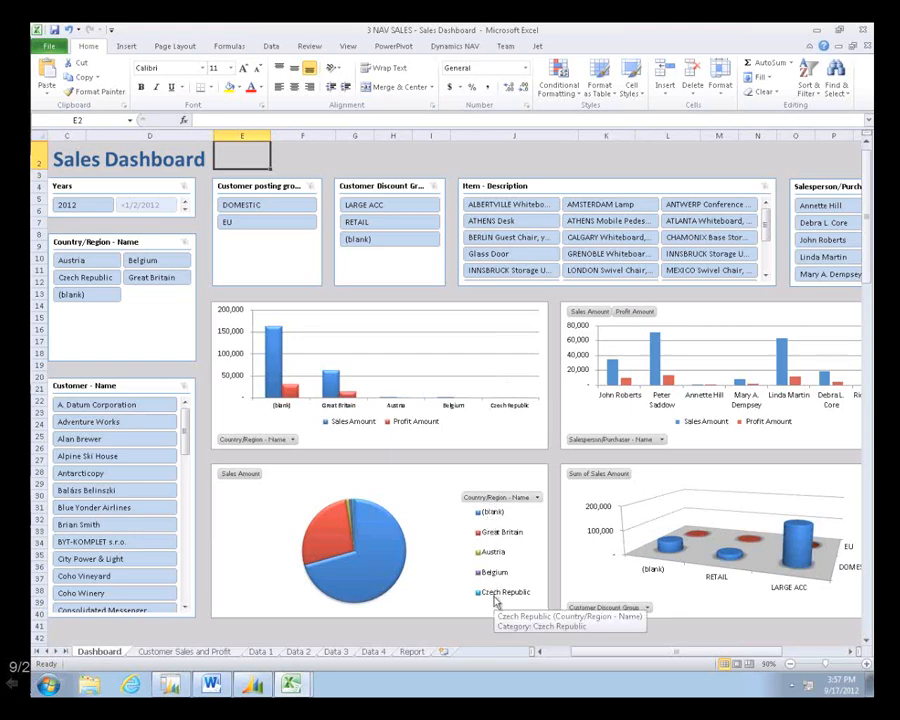
mouse_move(585, 595)
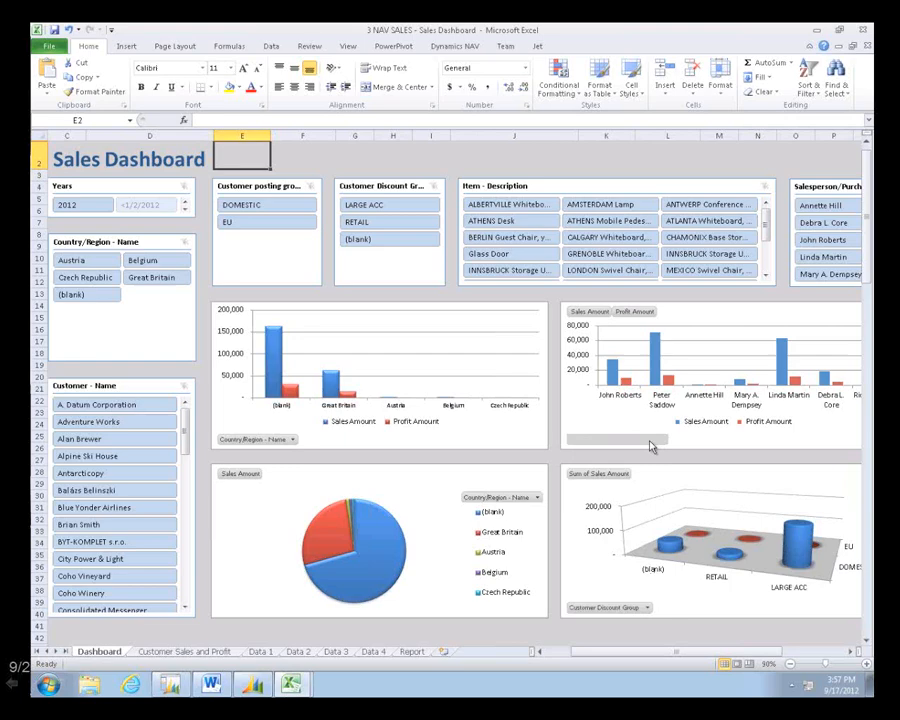
mouse_move(620, 439)
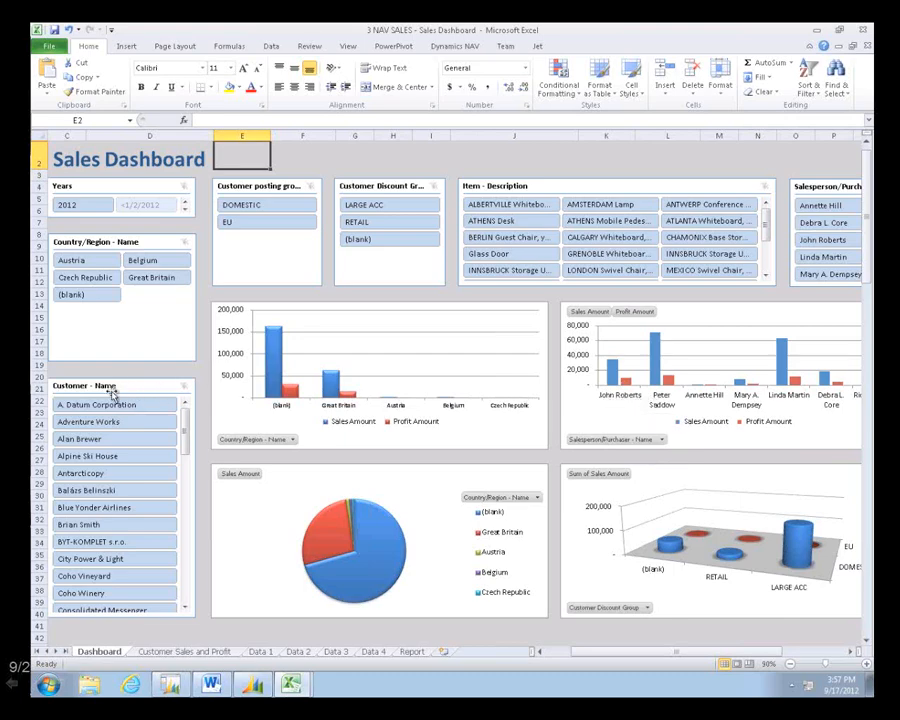
click(80, 524)
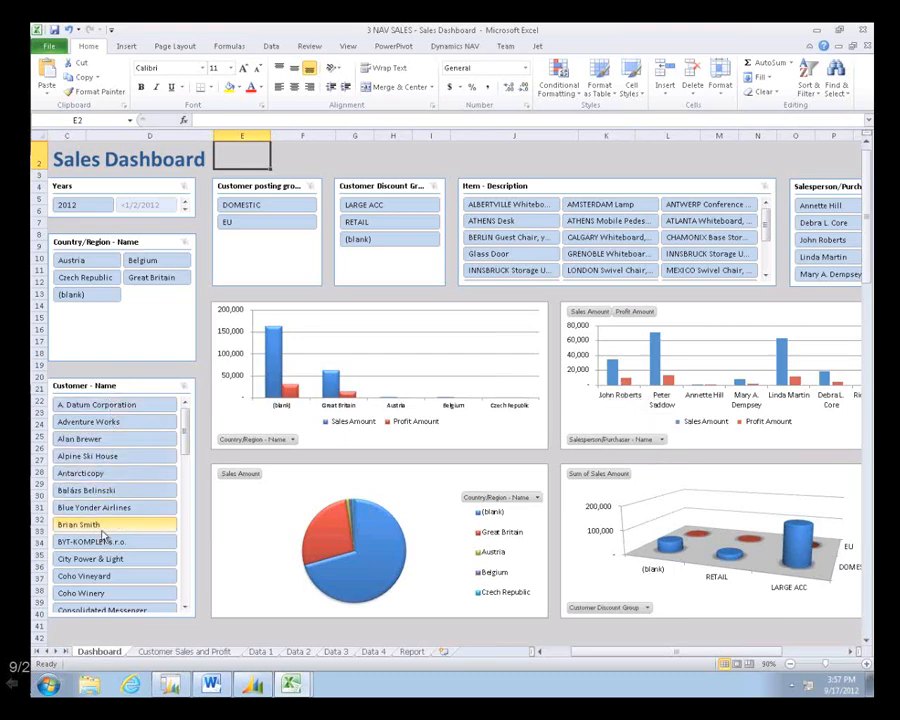
click(100, 404)
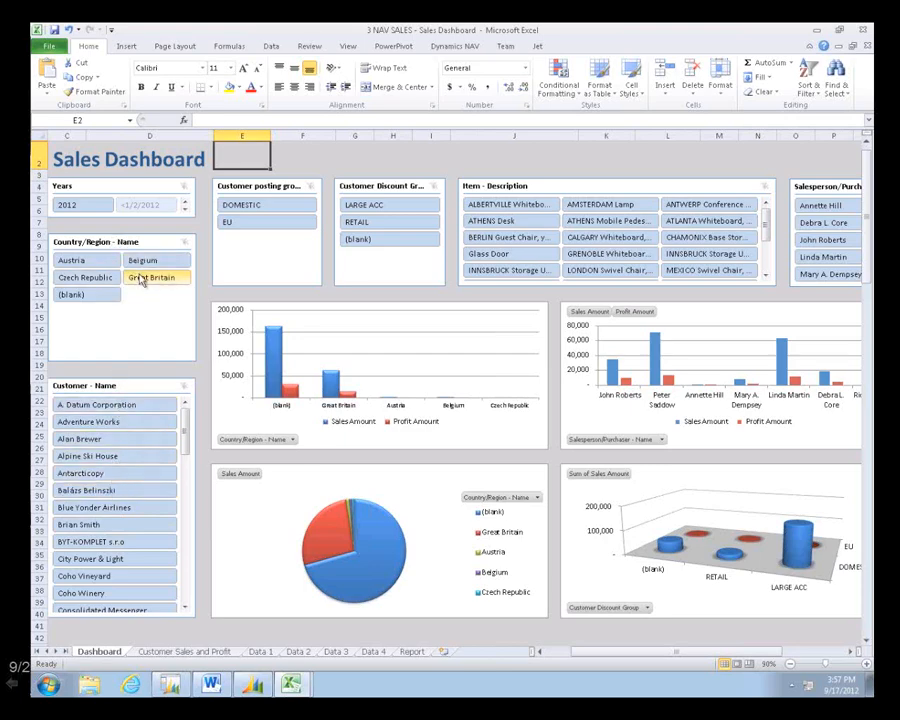
- Filter the Sales Dashboard by Great Britain, then by the LARGE ACC discount group
click(156, 277)
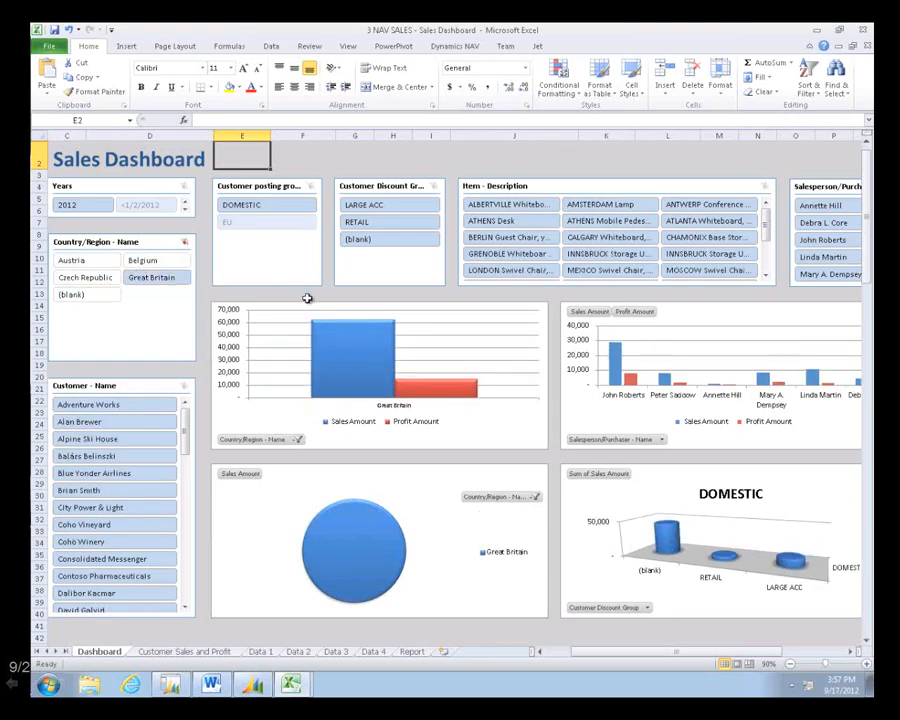
mouse_move(760, 363)
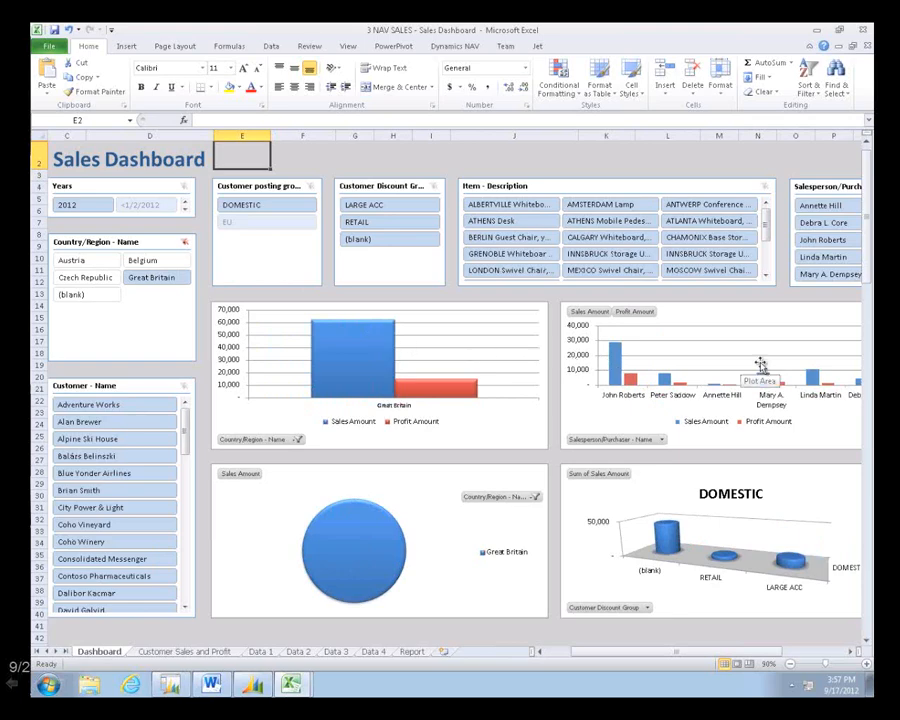
mouse_move(635, 385)
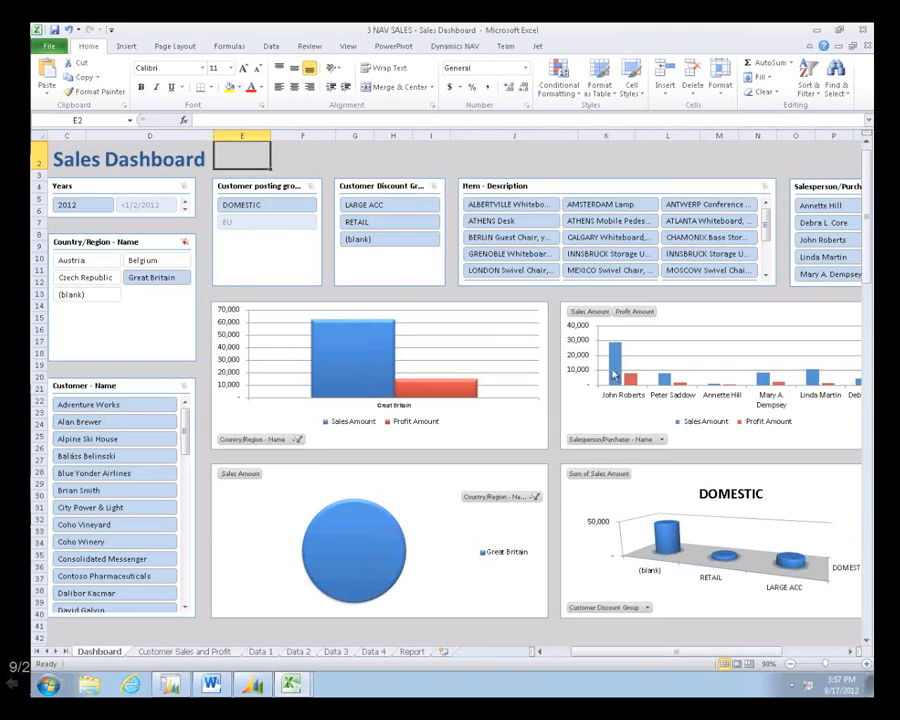
mouse_move(614, 374)
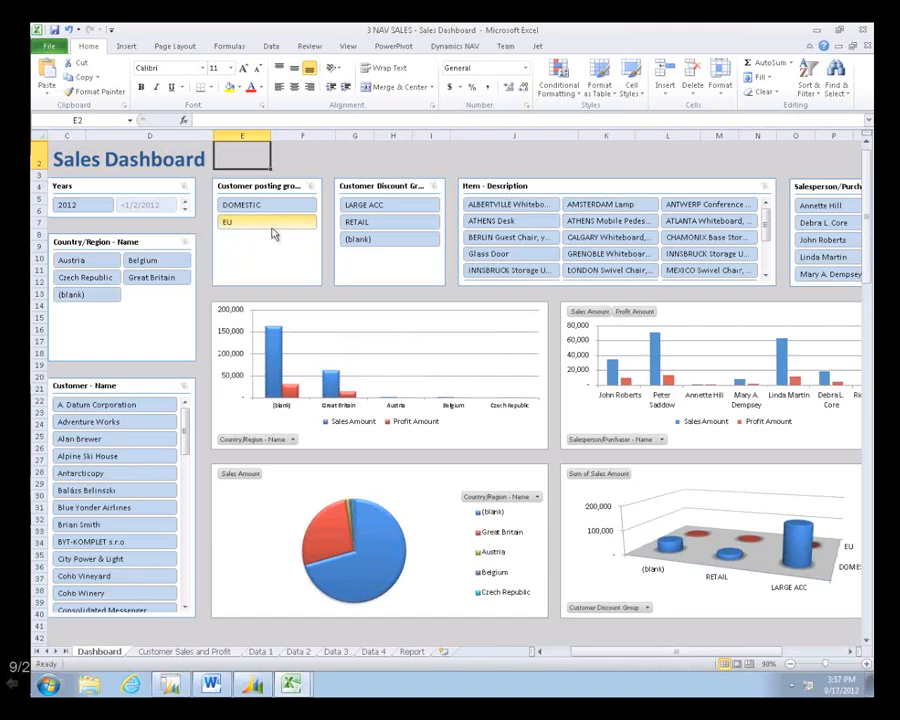
click(365, 204)
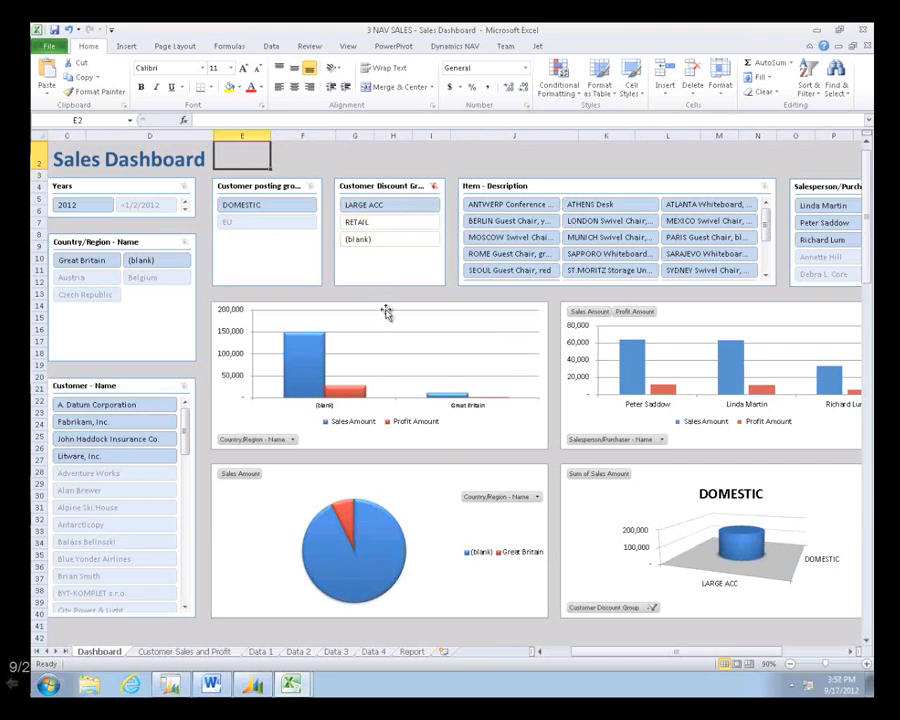
mouse_move(642, 360)
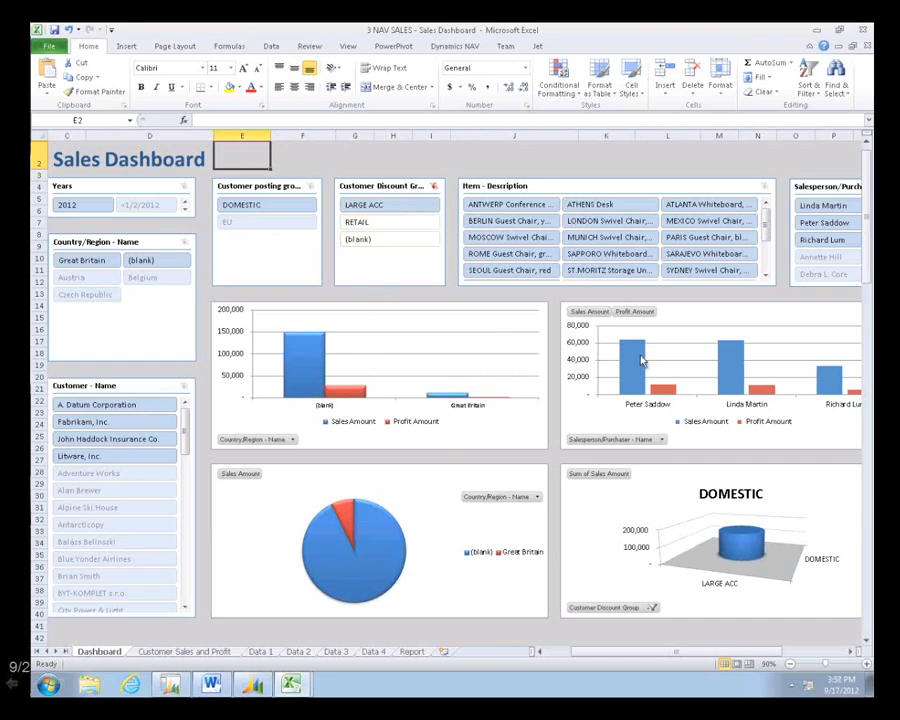
mouse_move(677, 357)
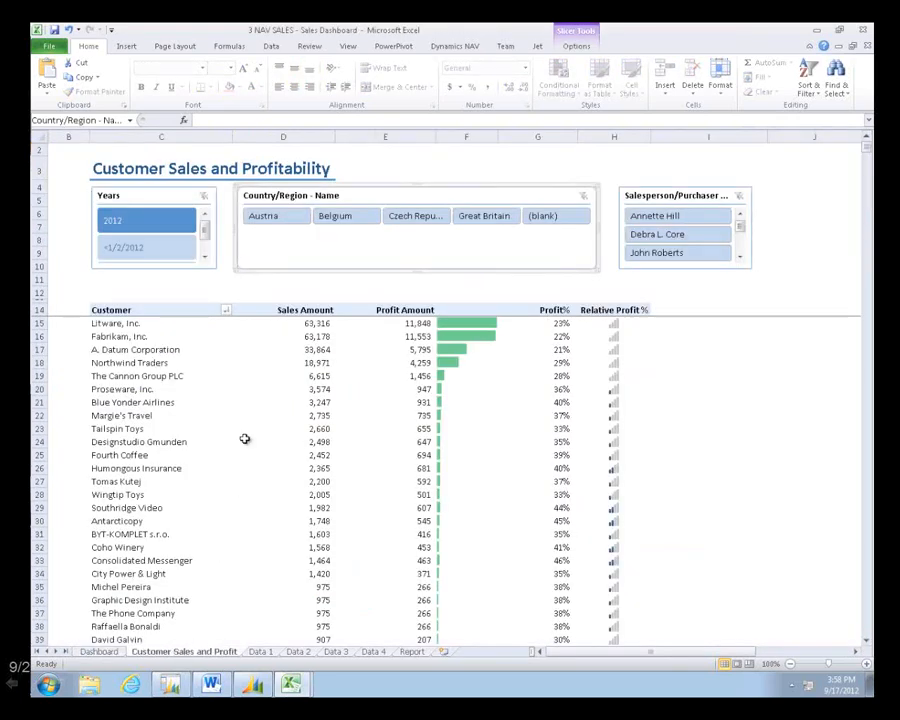
mouse_move(284, 258)
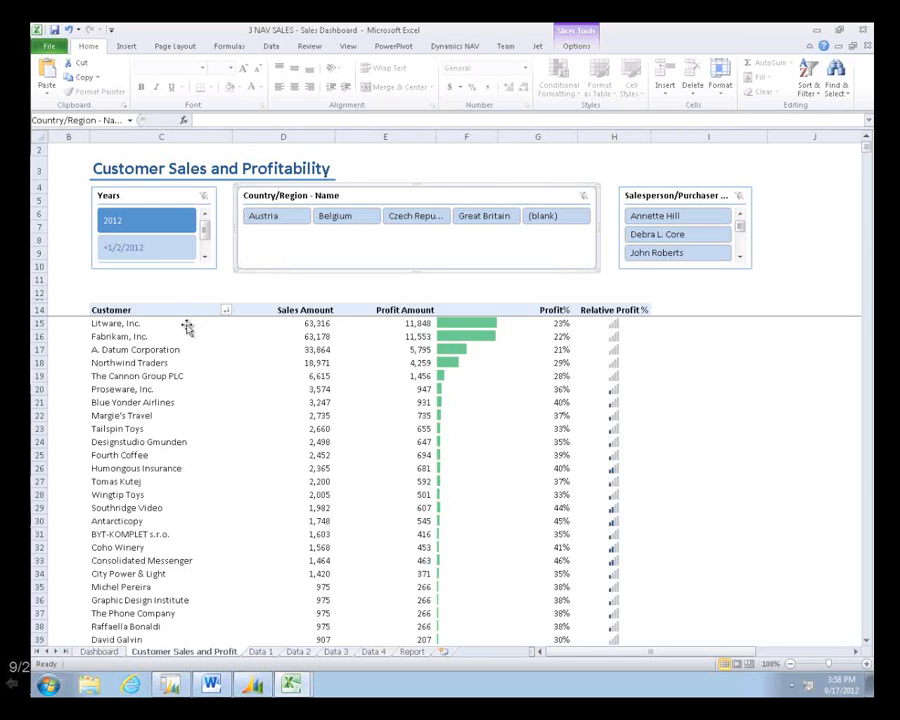
mouse_move(288, 328)
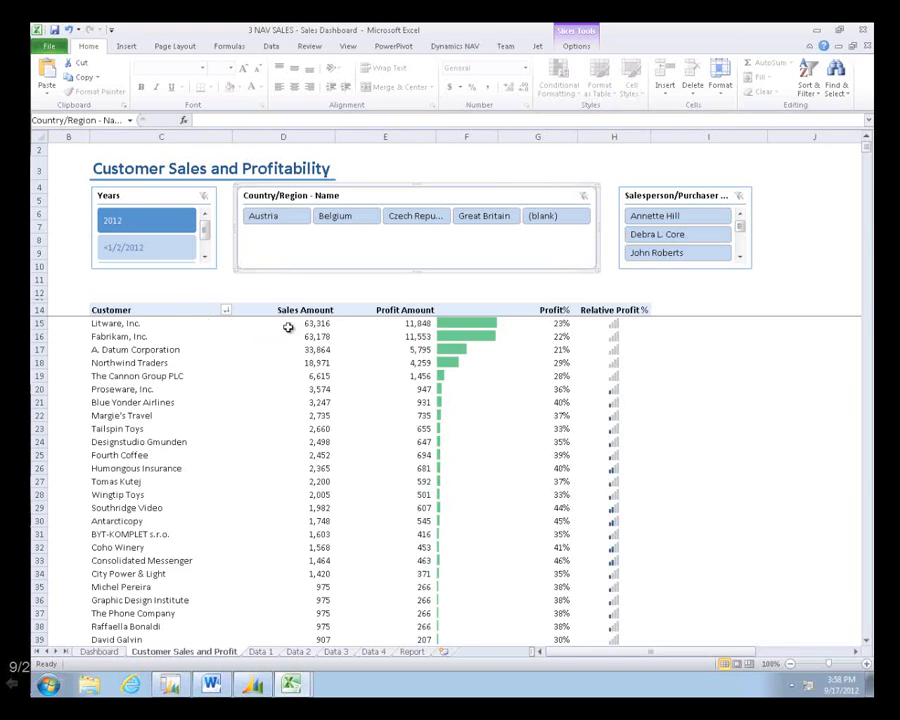
mouse_move(561, 337)
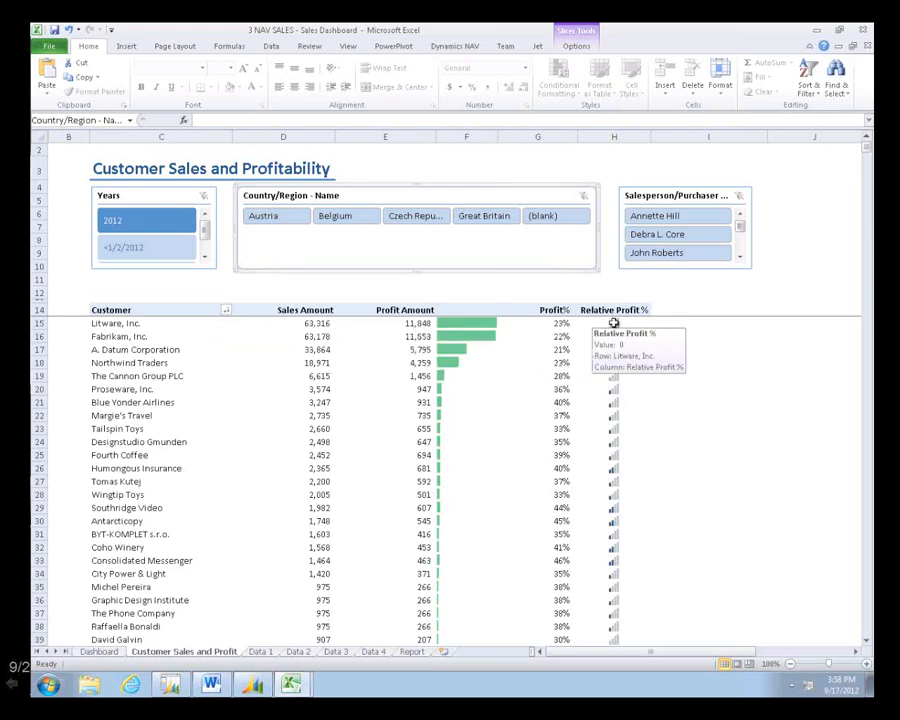
mouse_move(532, 289)
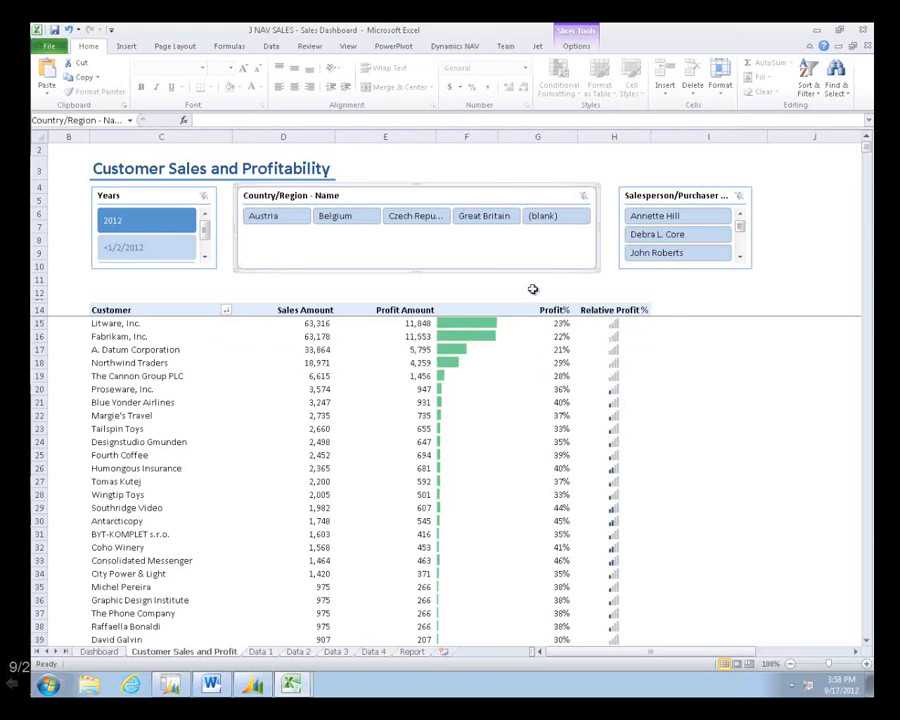
mouse_move(522, 285)
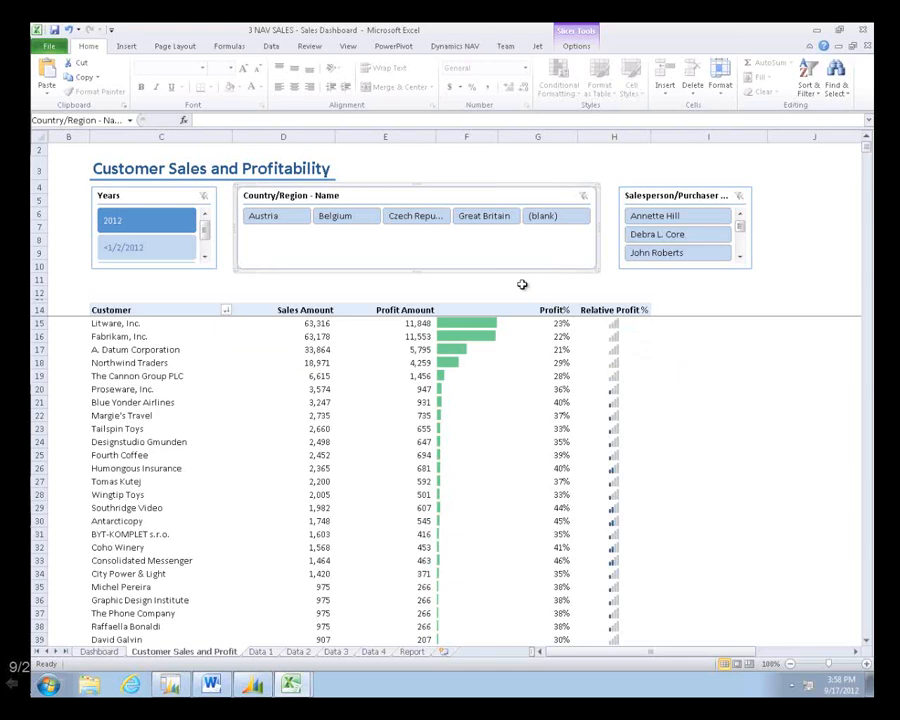
- Filter the profitability sheet to Great Britain, then clear the country filter
click(485, 216)
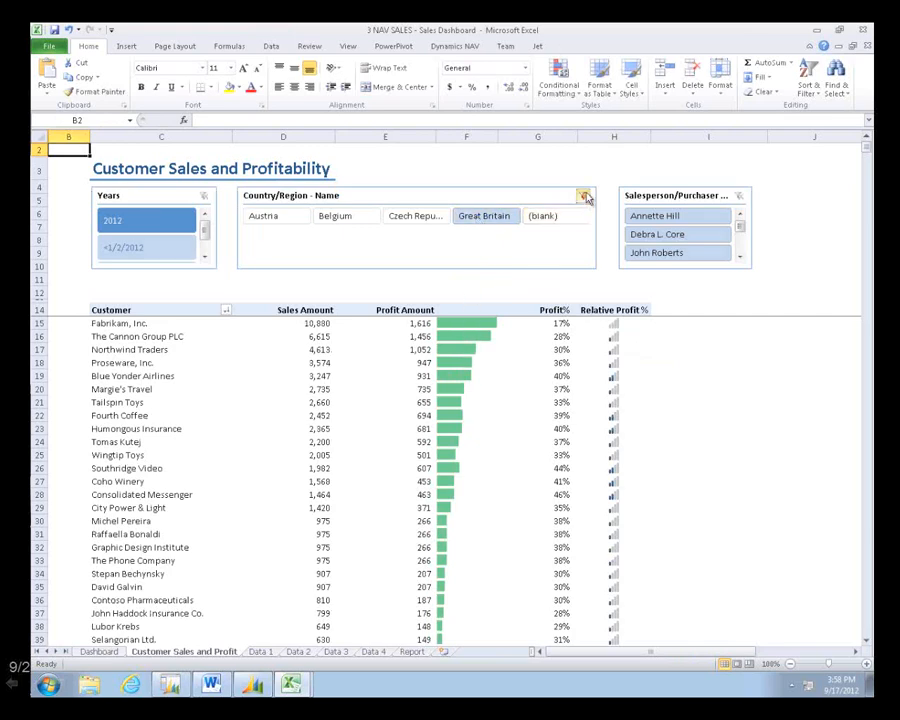
click(584, 195)
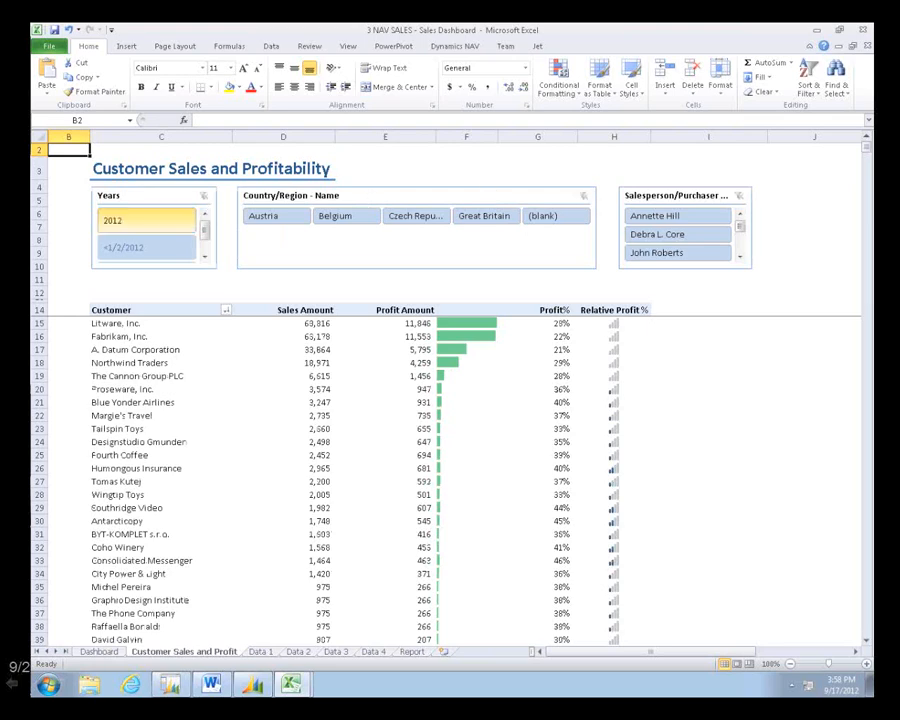